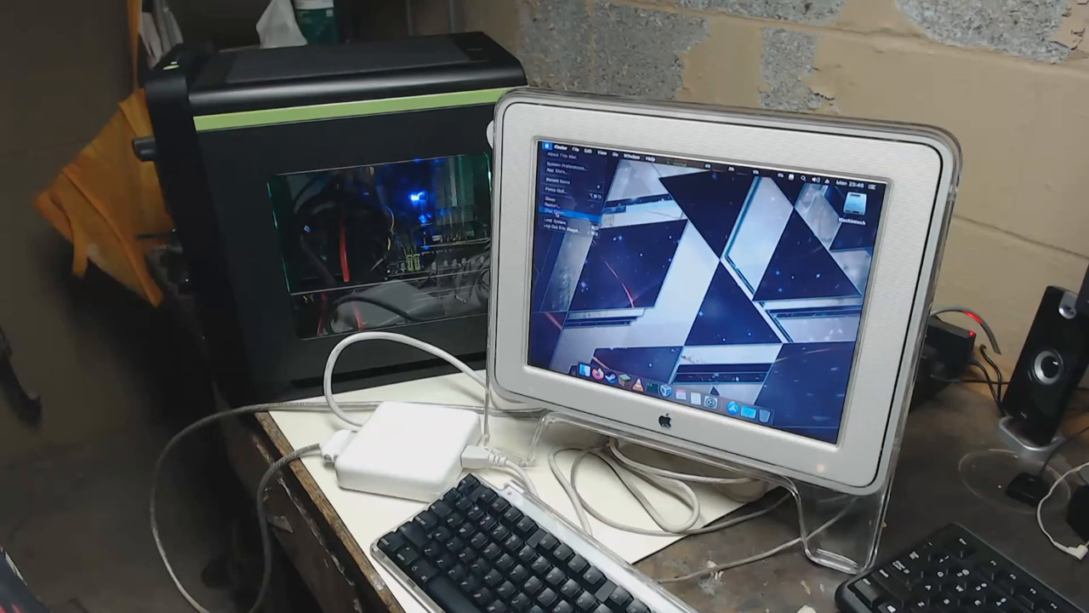
Step: Choose Shut Down… from the Apple menu so the confirmation dialog appears
click(561, 225)
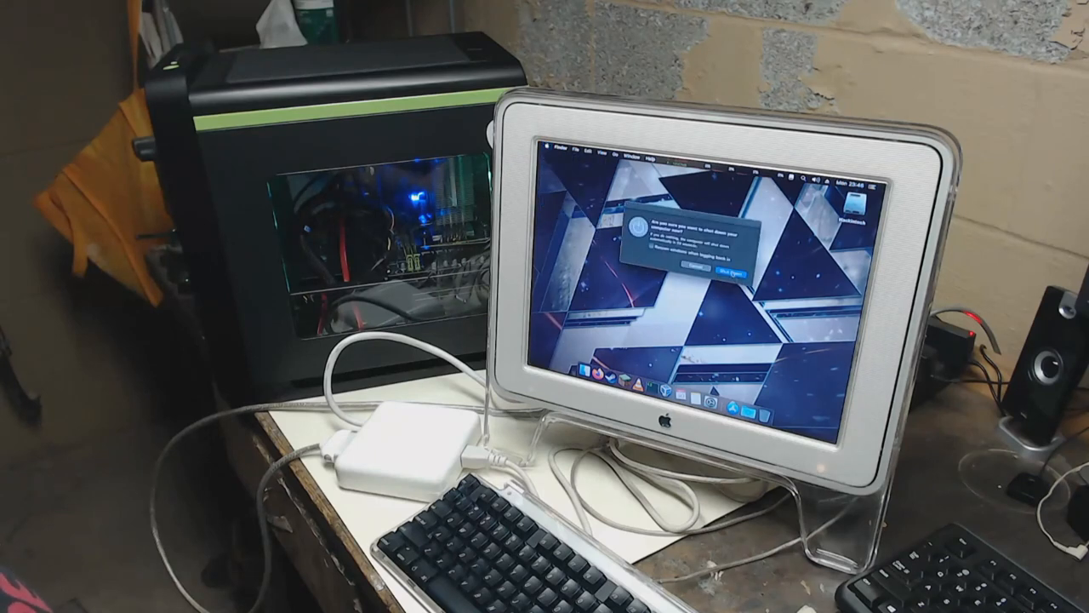